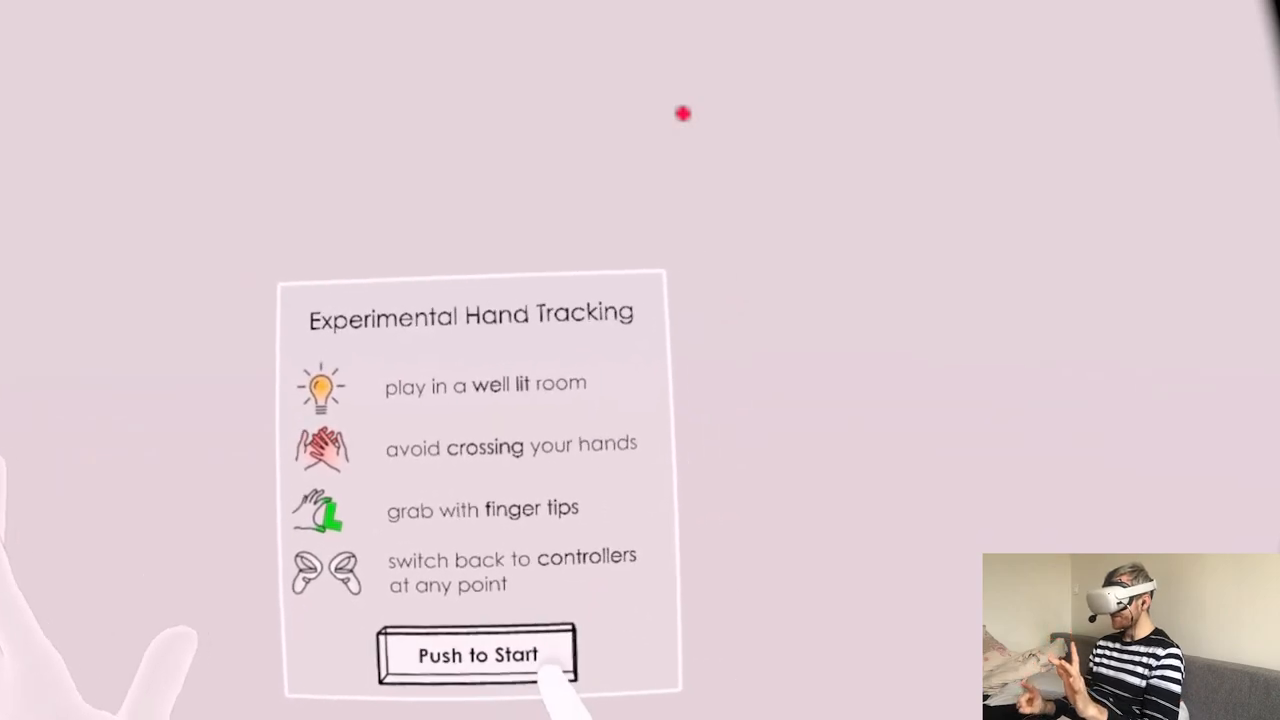
- Push Start on the Experimental Hand Tracking panel to begin the green block puzzle
{"action": "left_click", "coordinate": [477, 655]}
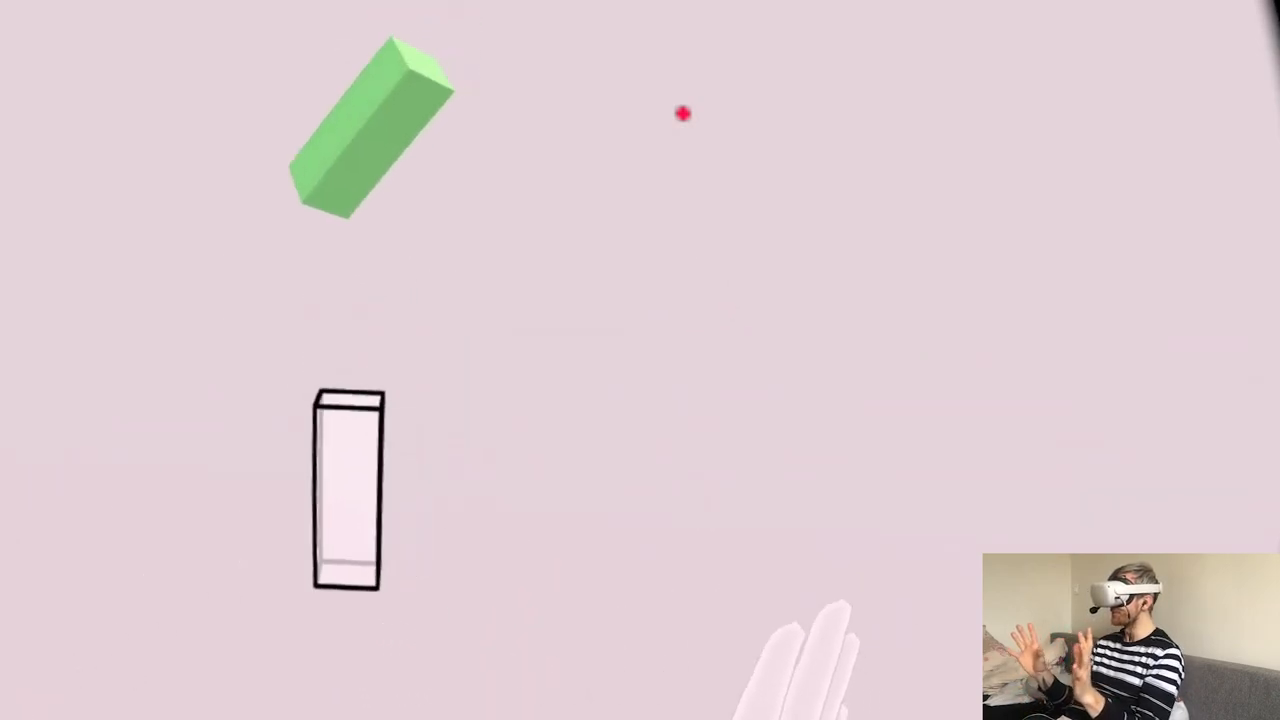